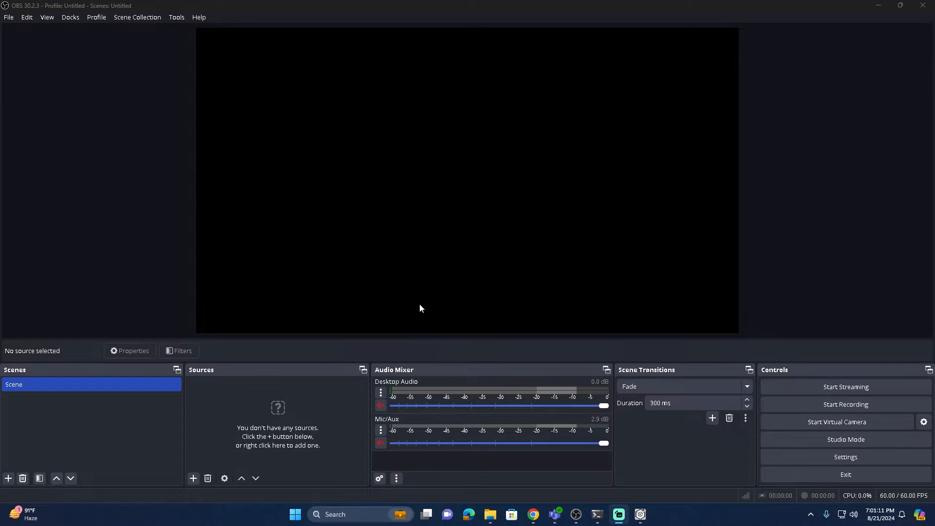
# Add an NDI Source to the OBS scene and confirm its default properties.
pyautogui.click(193, 478)
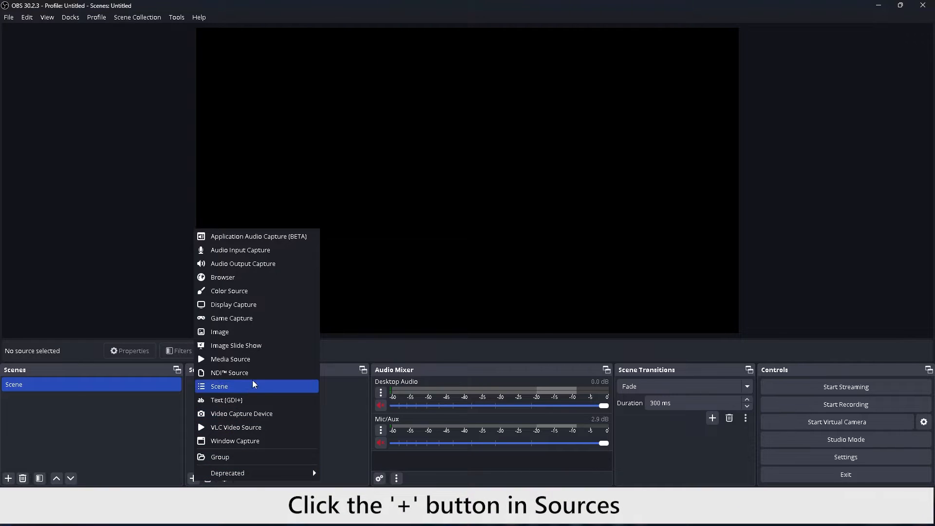
pyautogui.click(229, 372)
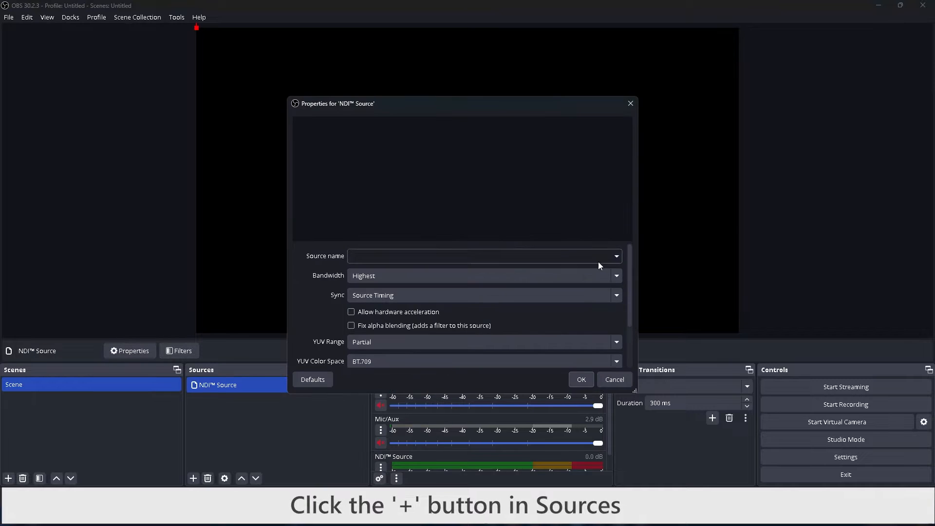
pyautogui.click(616, 256)
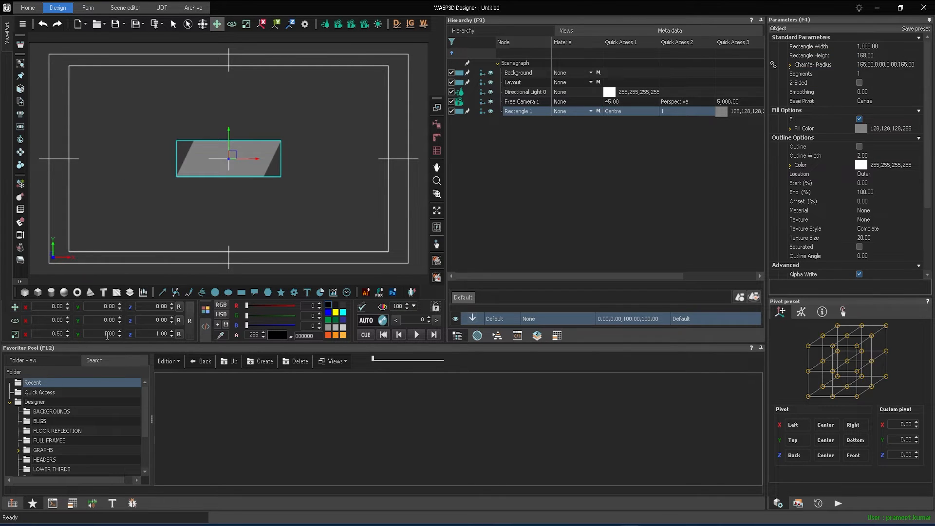
# Set Rectangle 1's Y position to -400 so the parallelogram sits lower in the frame.
pyautogui.write('-400.00')
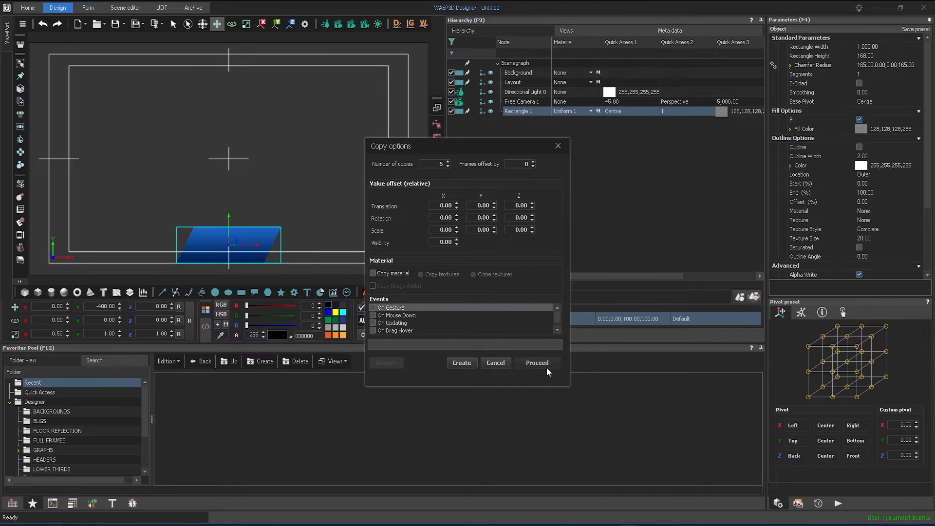
# Proceed with 5 copies of the rectangle and select Rectangle 5 in the Hierarchy.
pyautogui.click(536, 362)
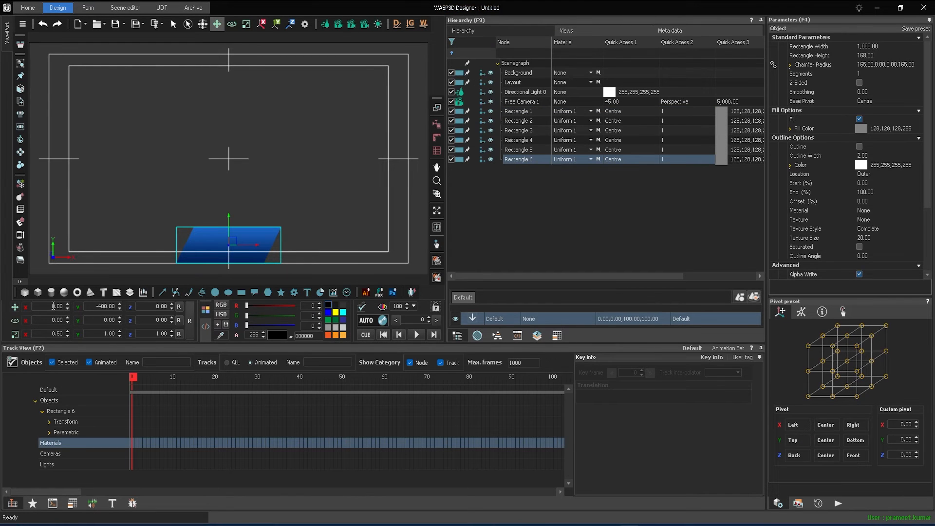
pyautogui.click(519, 149)
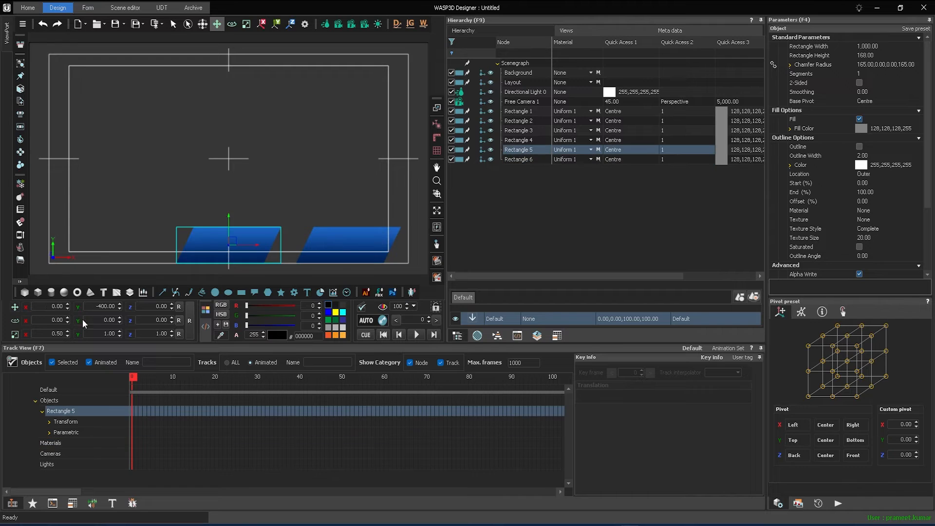